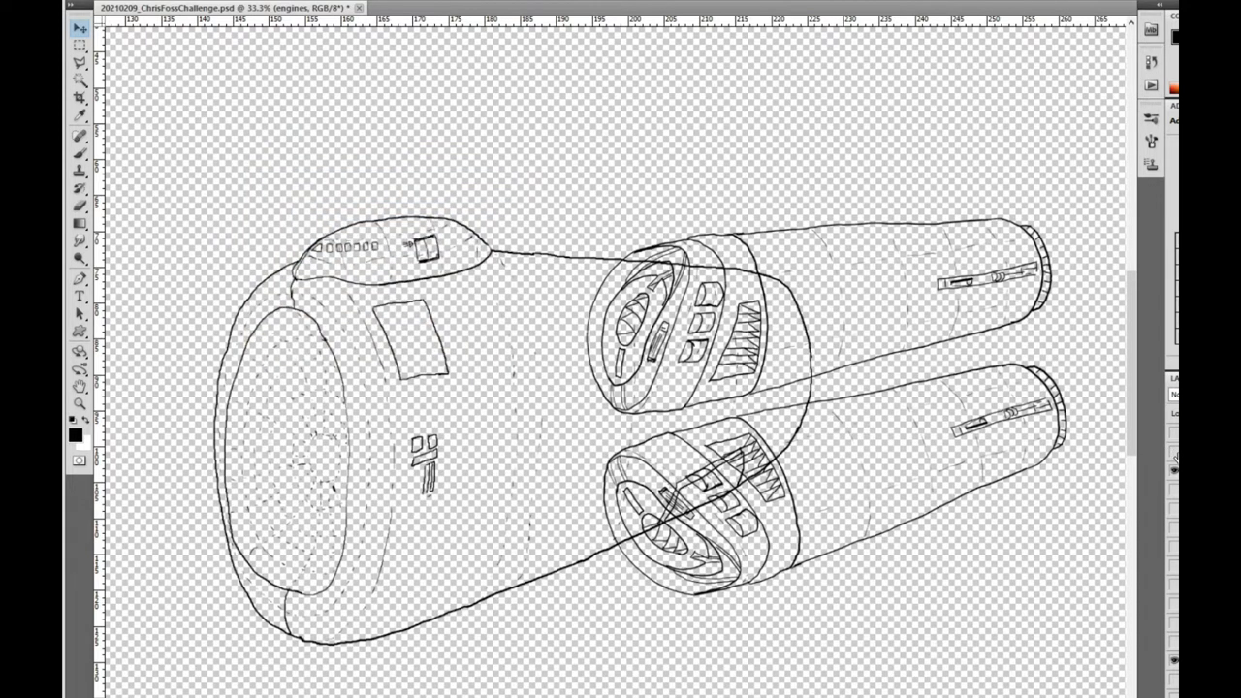
mouse_move(413, 592)
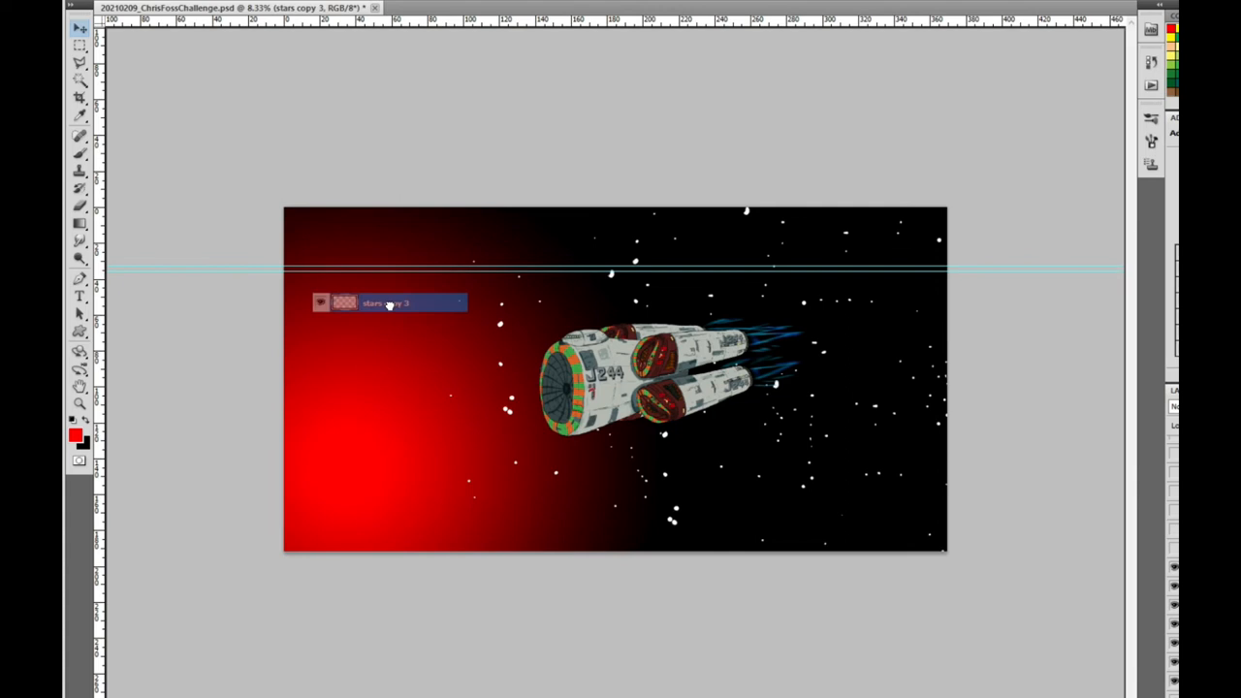
mouse_move(356, 292)
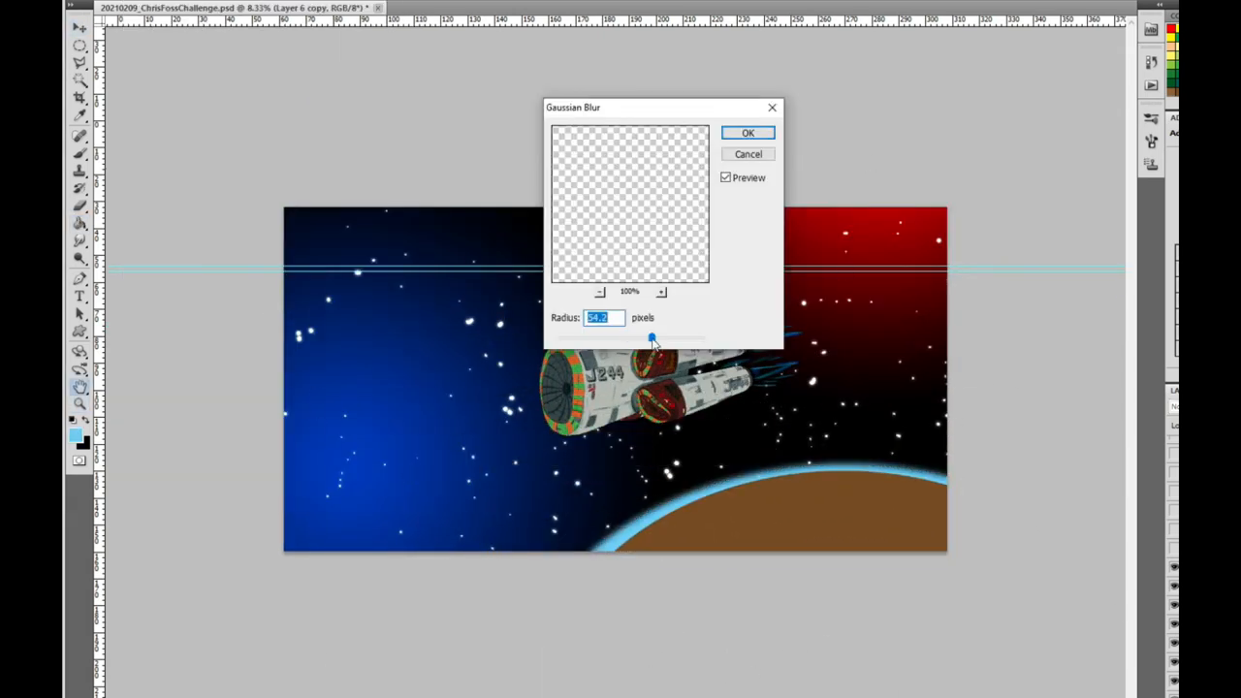
Apply a Gaussian Blur to the planet's blue rim copy to soften it.
left_click(748, 153)
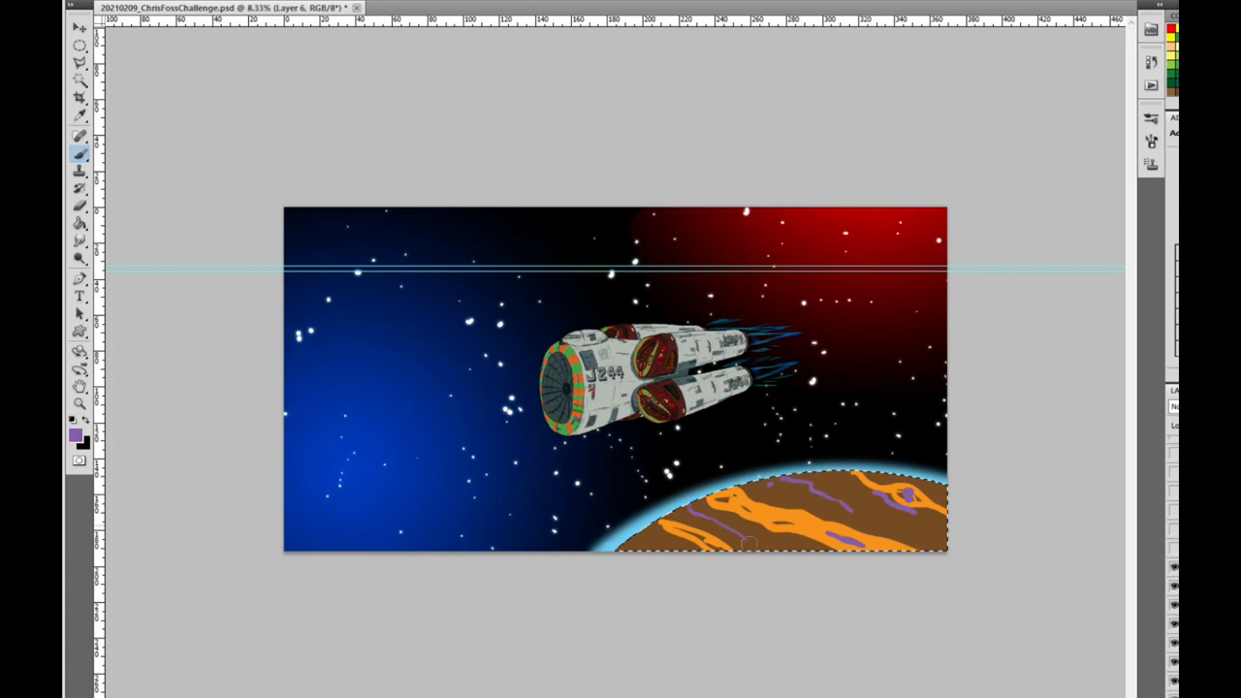